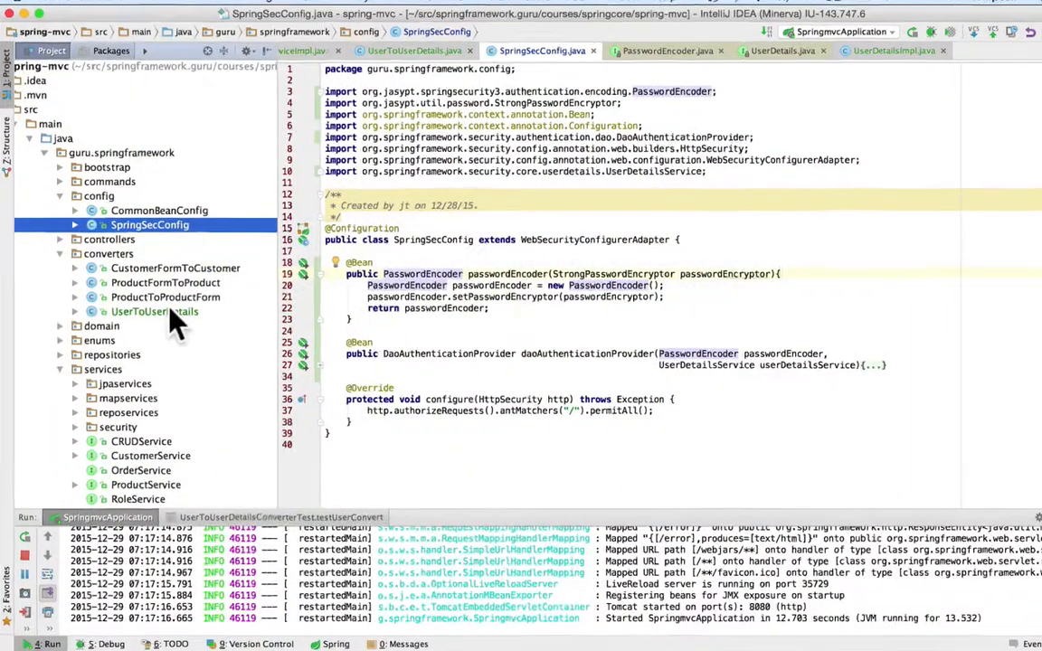
Open pom.xml from the Project tool window to review the Jasypt dependencies
scroll("down", 3)
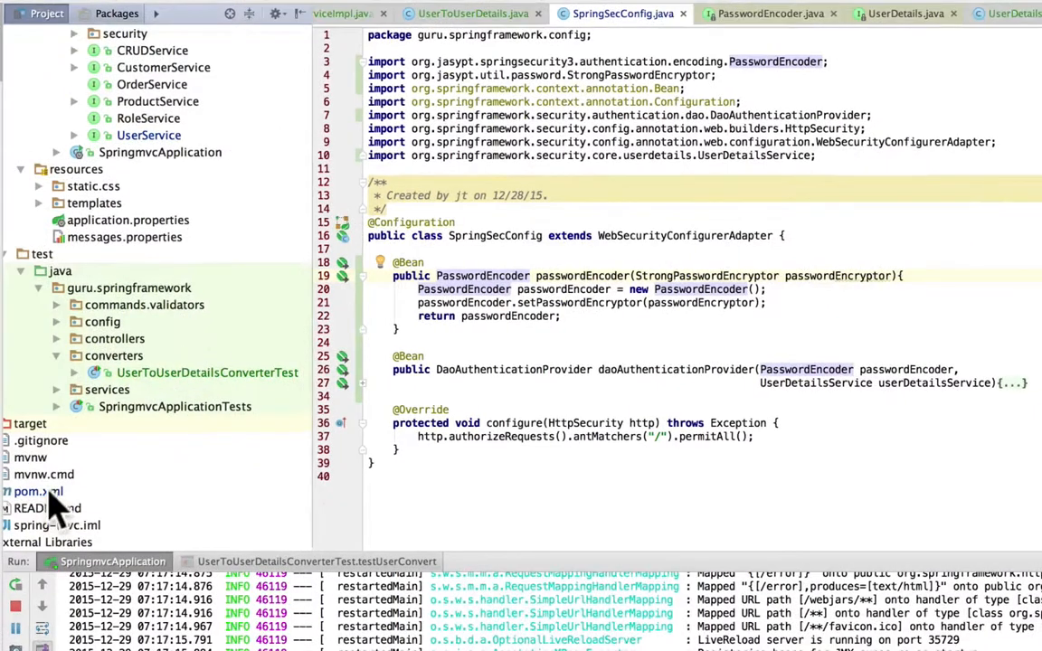
double_click(38, 492)
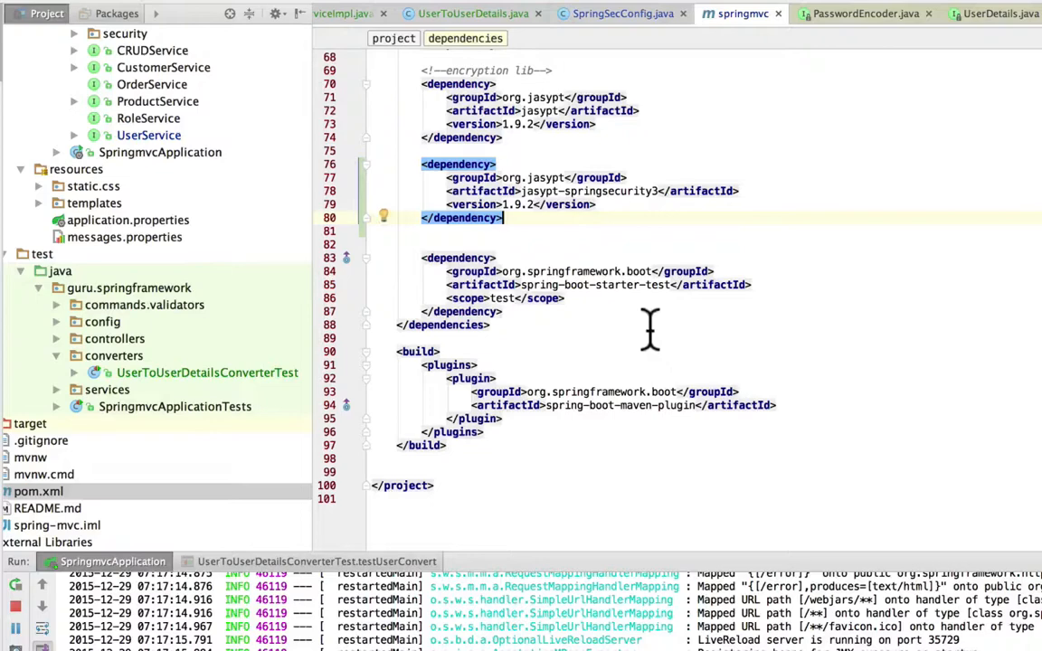
mouse_move(529, 178)
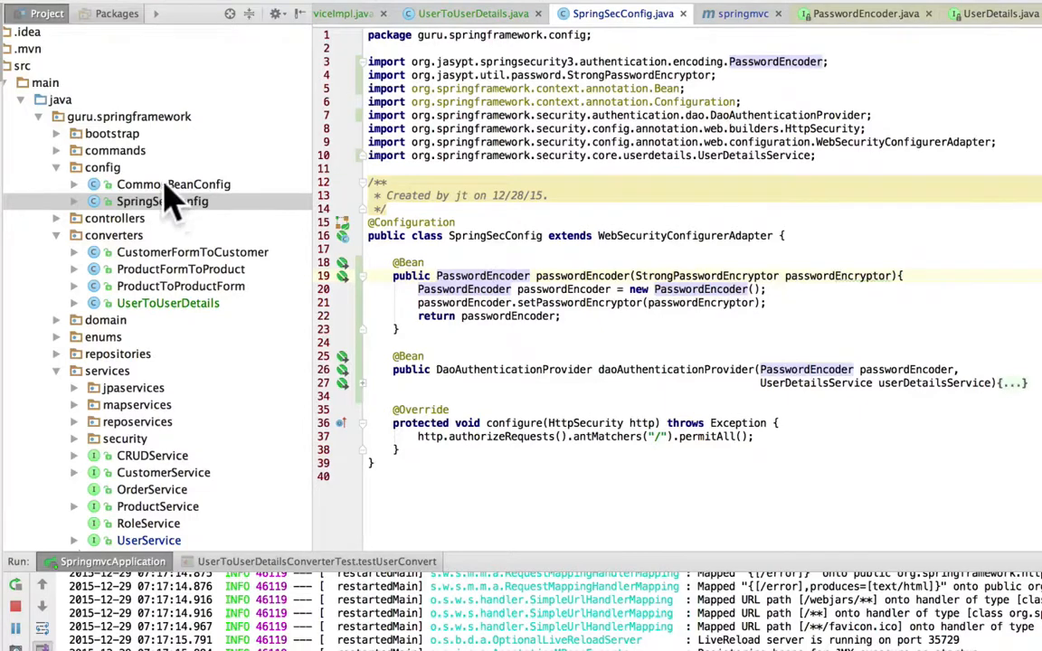
left_click(174, 185)
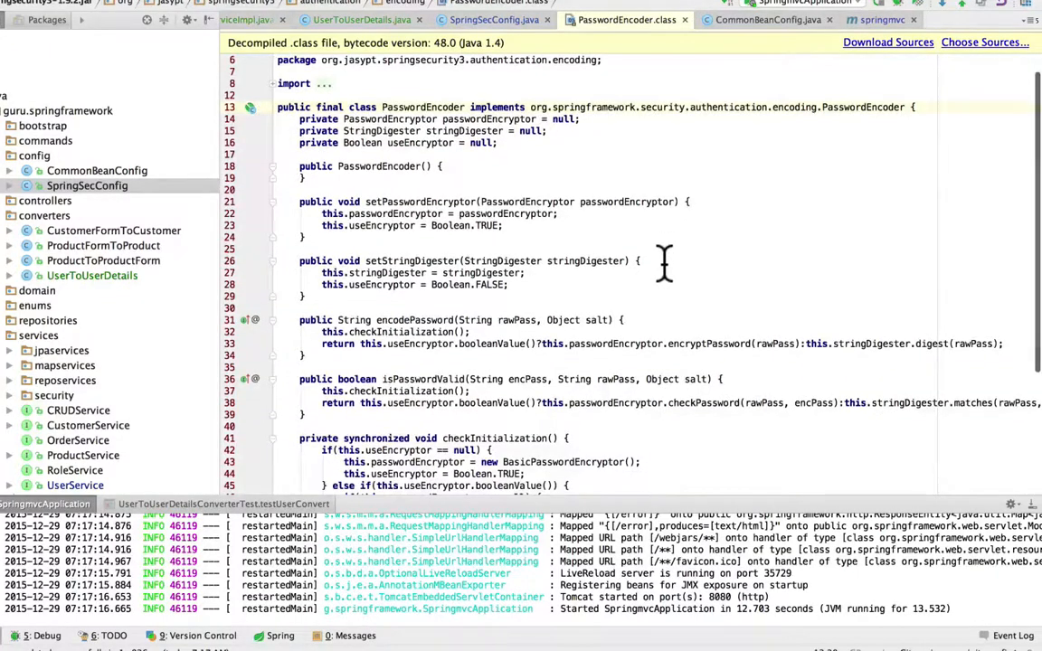
scroll("down", 3)
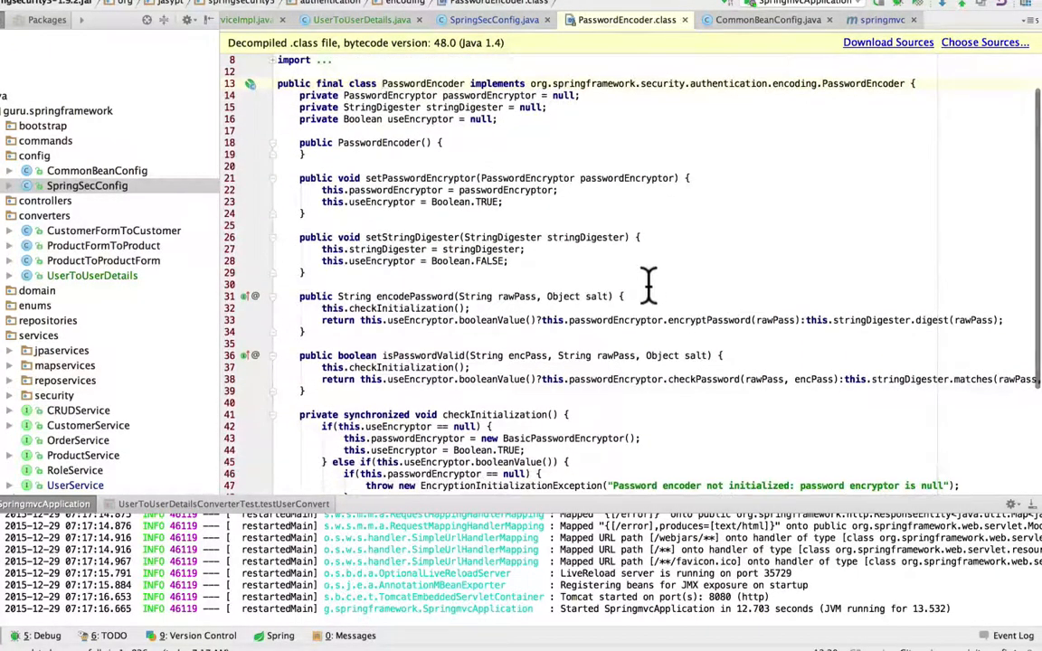
scroll("down", 3)
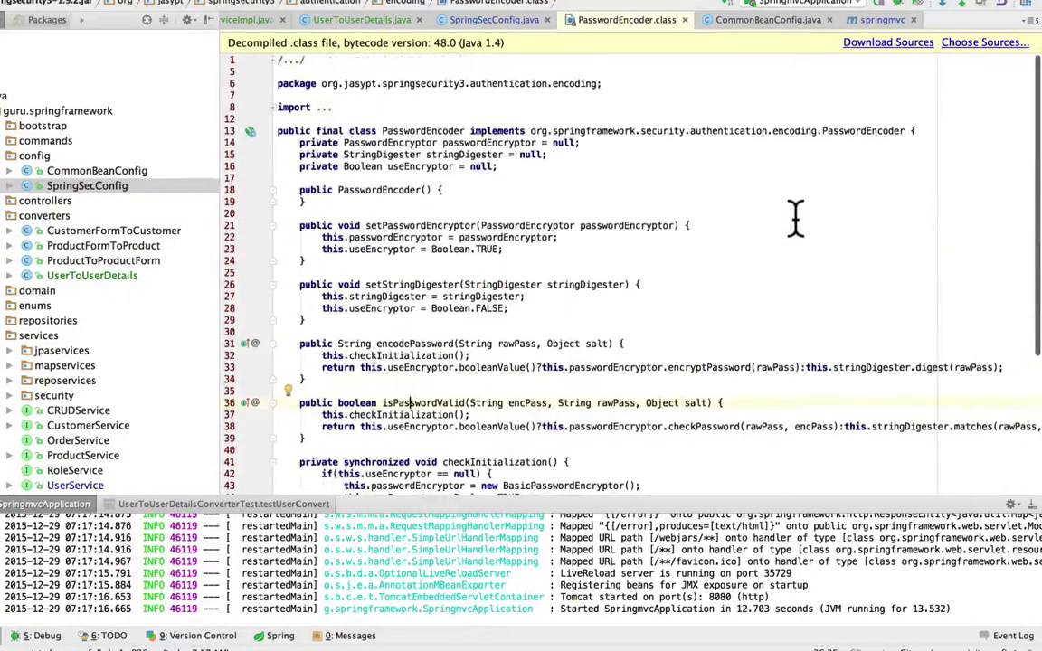
mouse_move(395, 136)
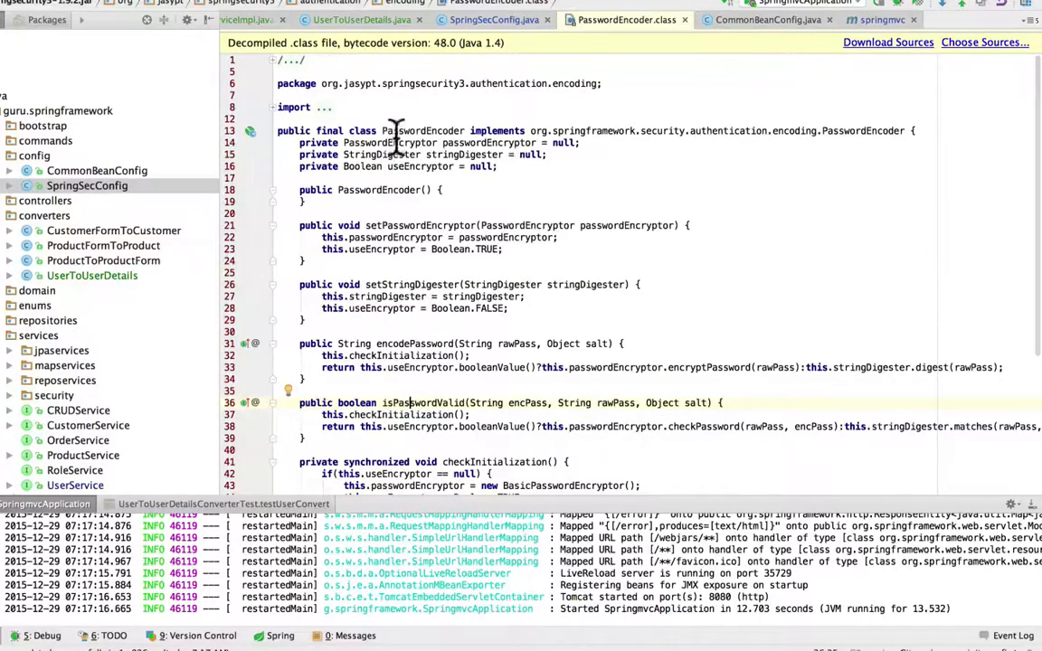
mouse_move(863, 130)
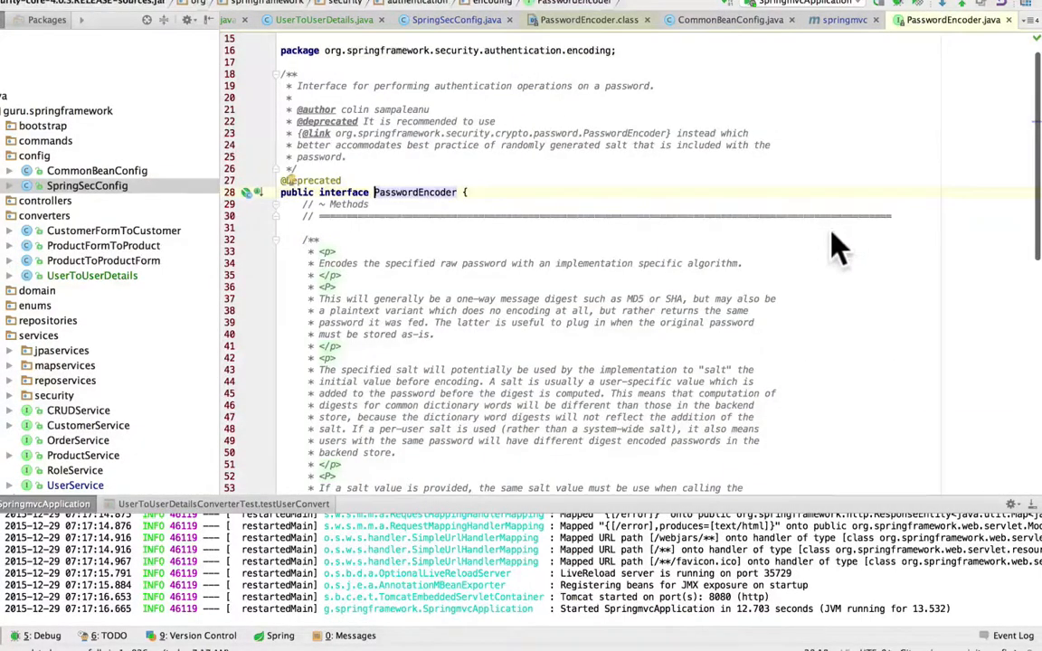
Scroll through PasswordEncoder.java reading the encodePassword and isPasswordValid Javadoc
scroll("down", 3)
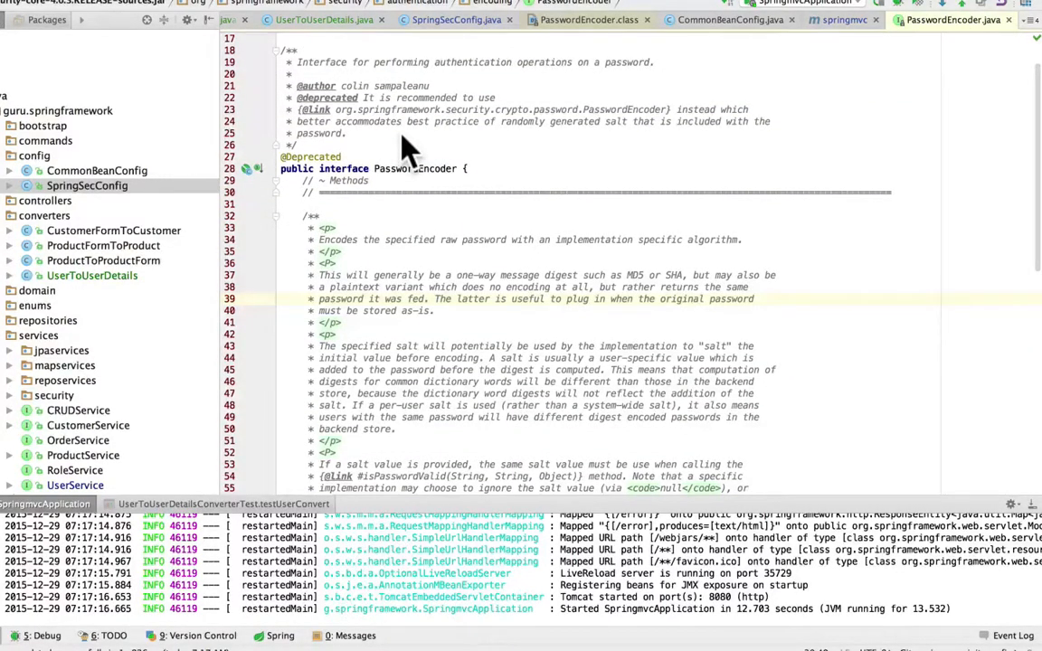
scroll("down", 3)
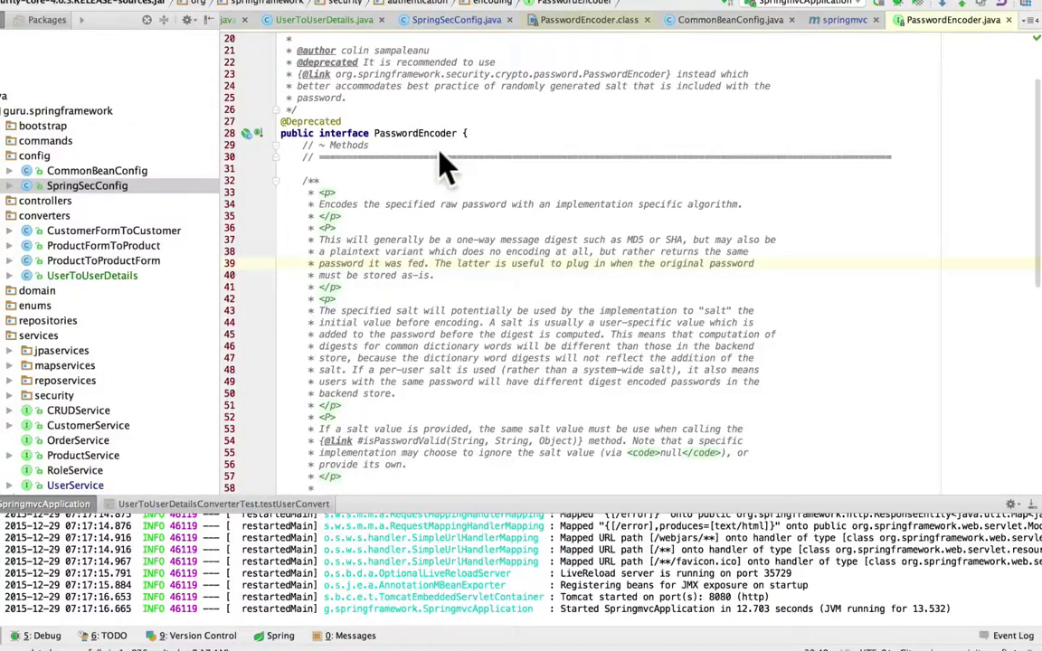
scroll("down", 3)
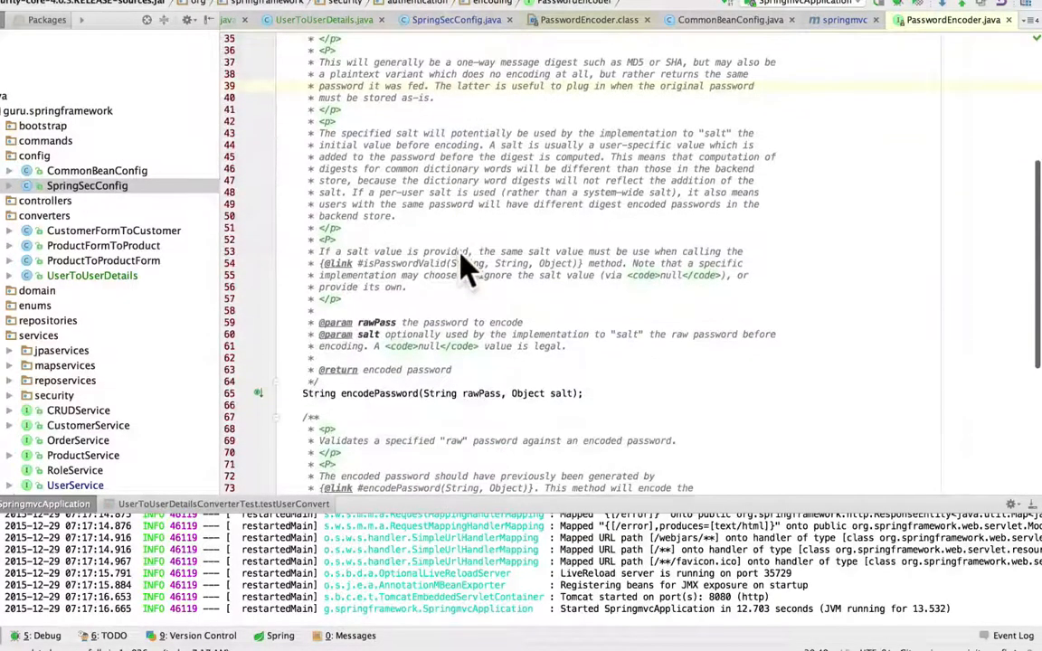
scroll("down", 3)
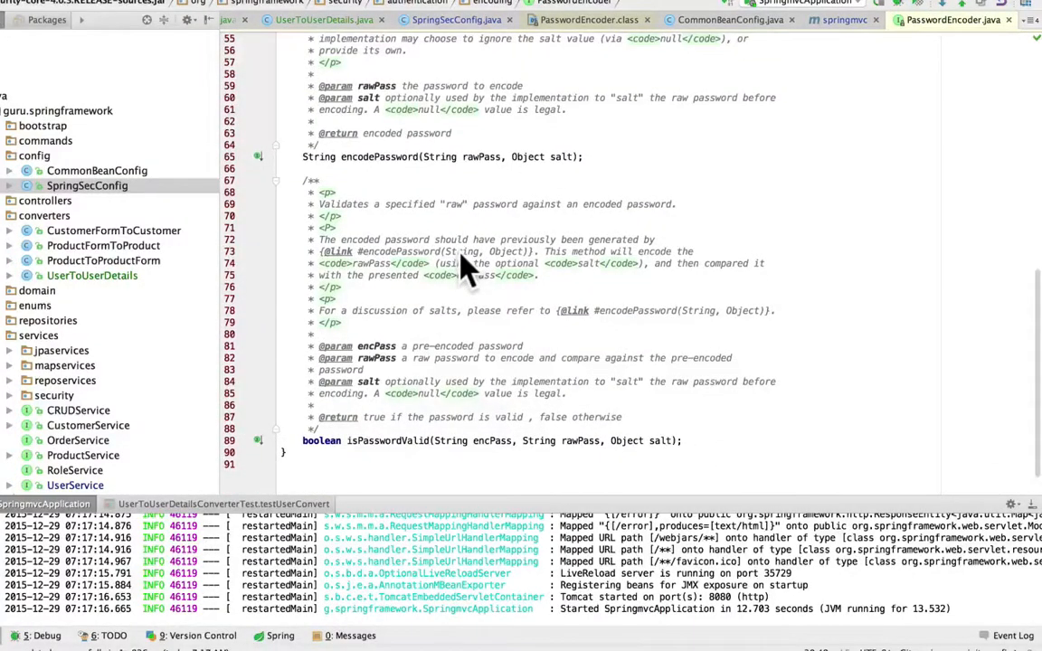